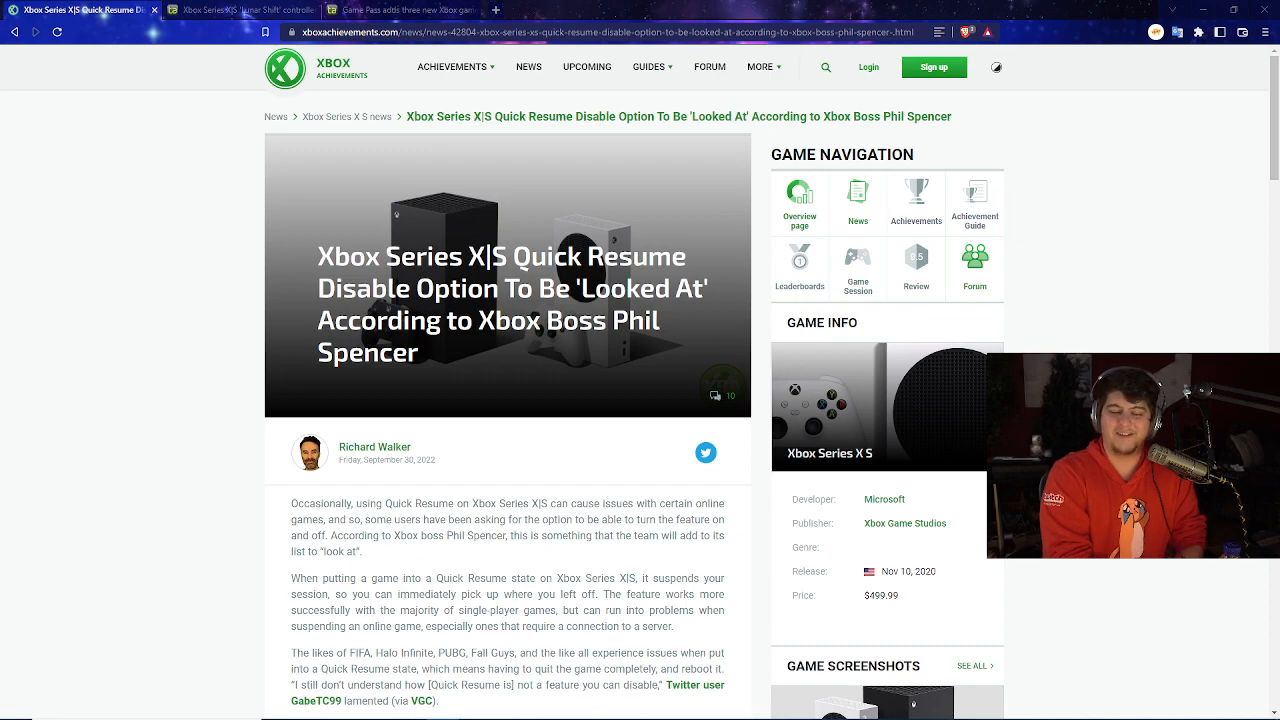
Step: Scroll through the Quick Resume story, clearing a stray text selection along the way
{"action": "scroll", "scroll_direction": "down", "scroll_amount": 3}
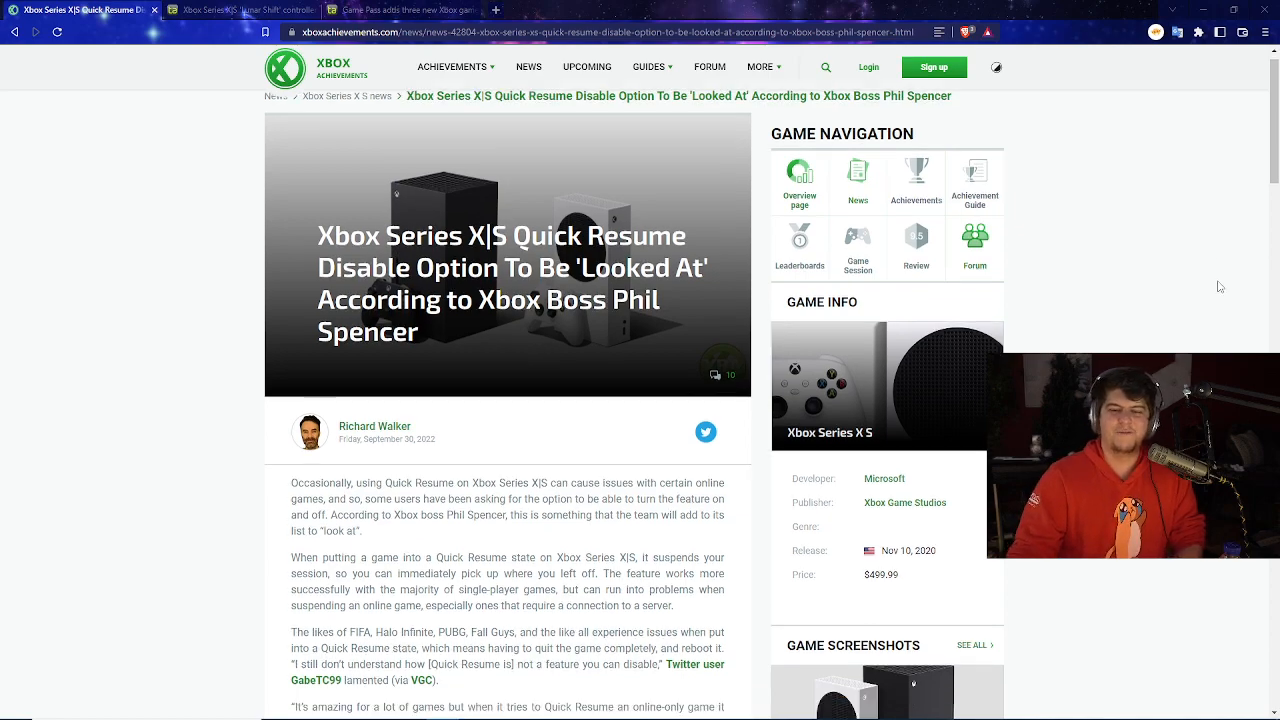
{"action": "scroll", "scroll_direction": "down", "scroll_amount": 3}
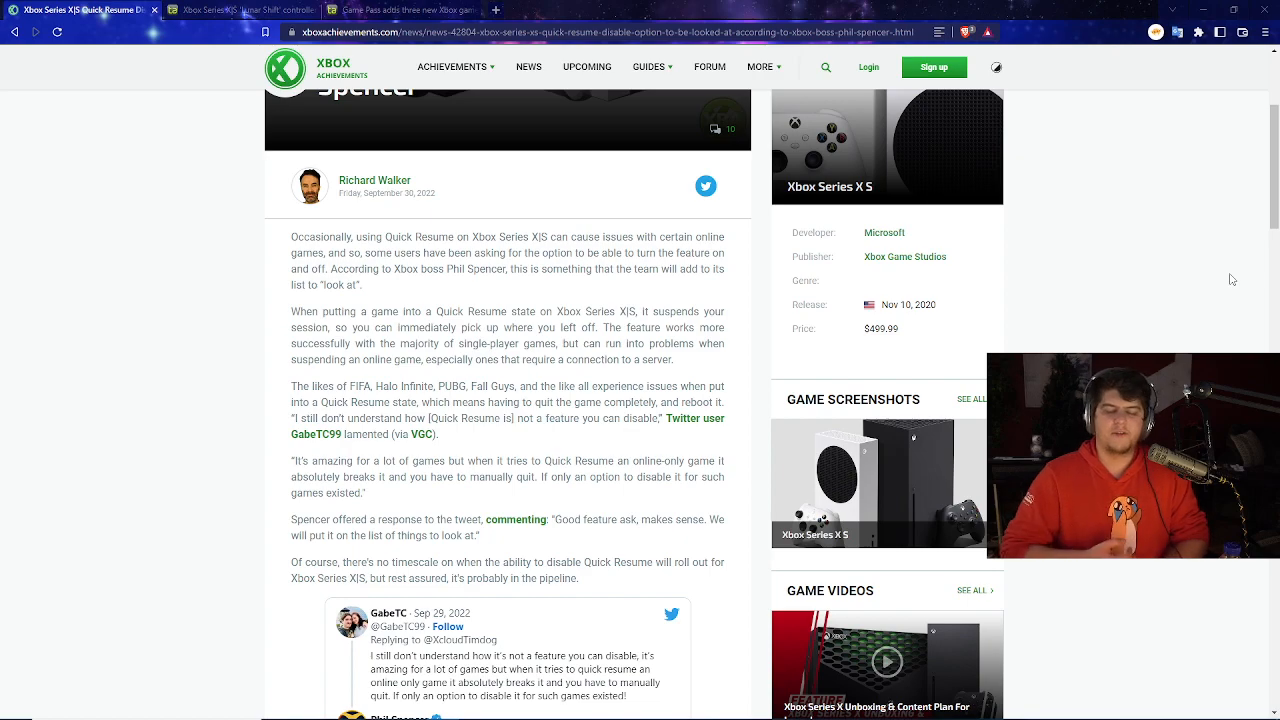
{"action": "mouse_move", "coordinate": [490, 301]}
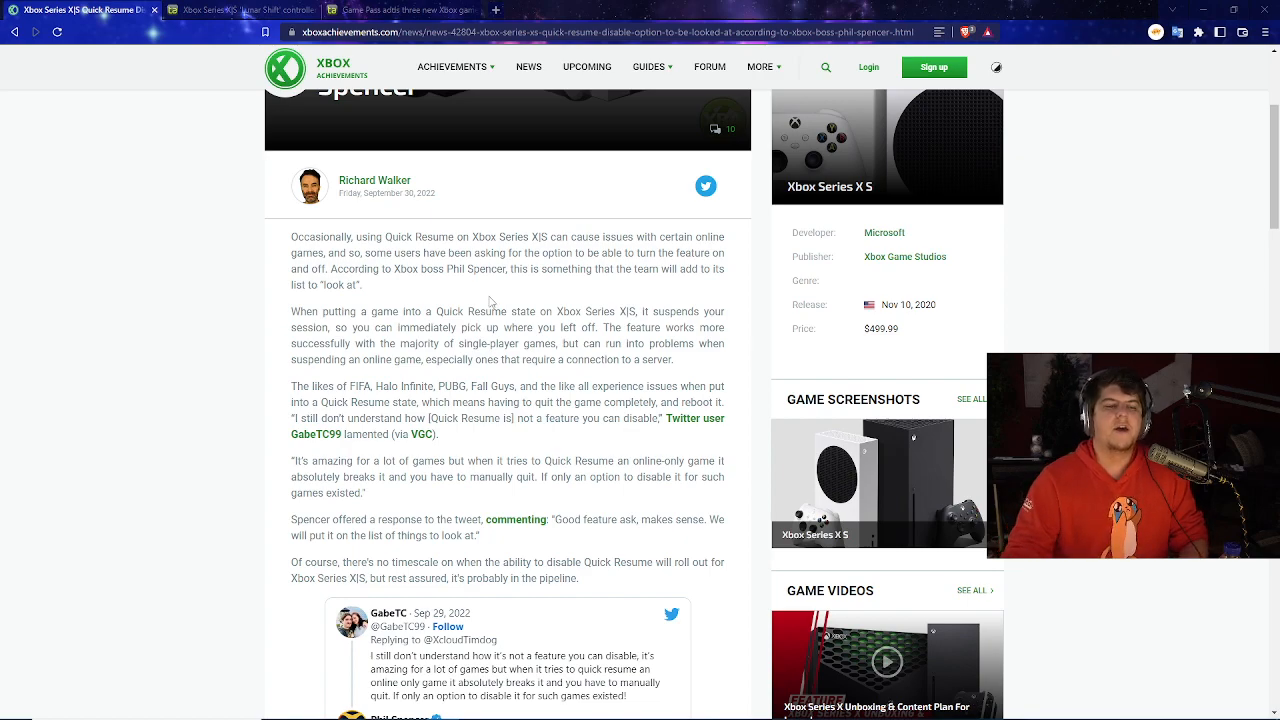
{"action": "scroll", "scroll_direction": "down", "scroll_amount": 3}
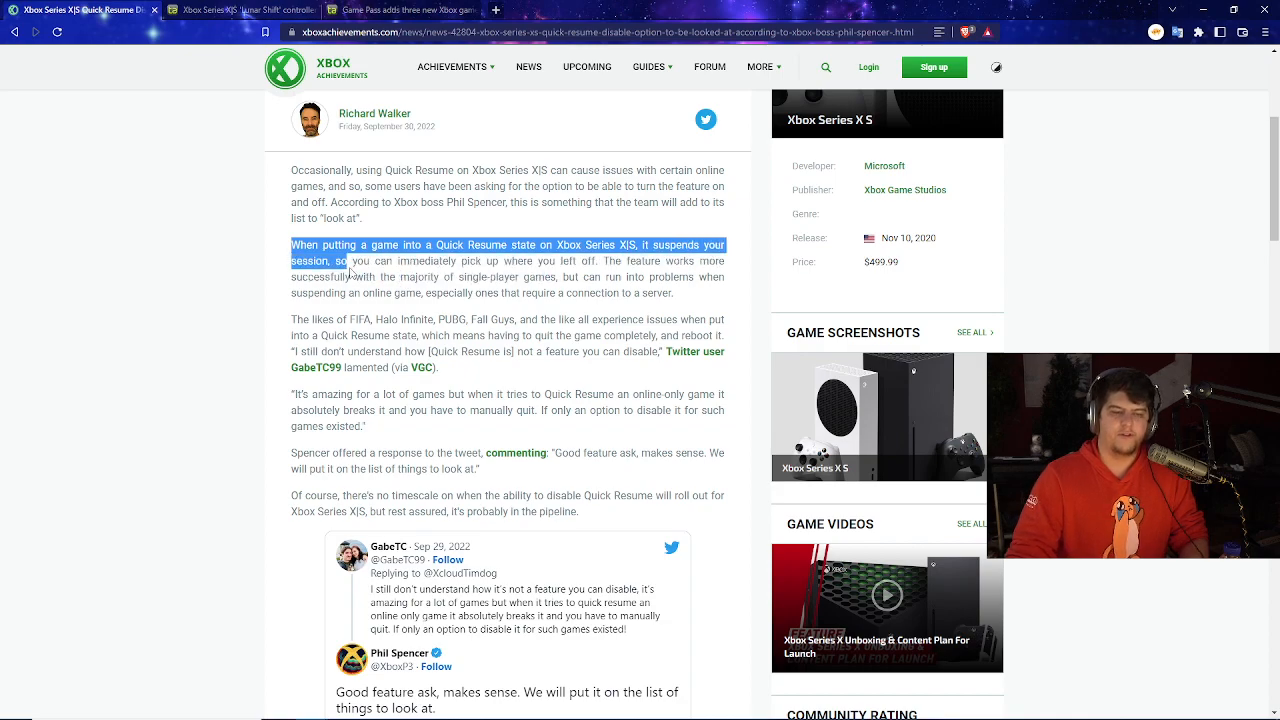
{"action": "left_click", "coordinate": [630, 308]}
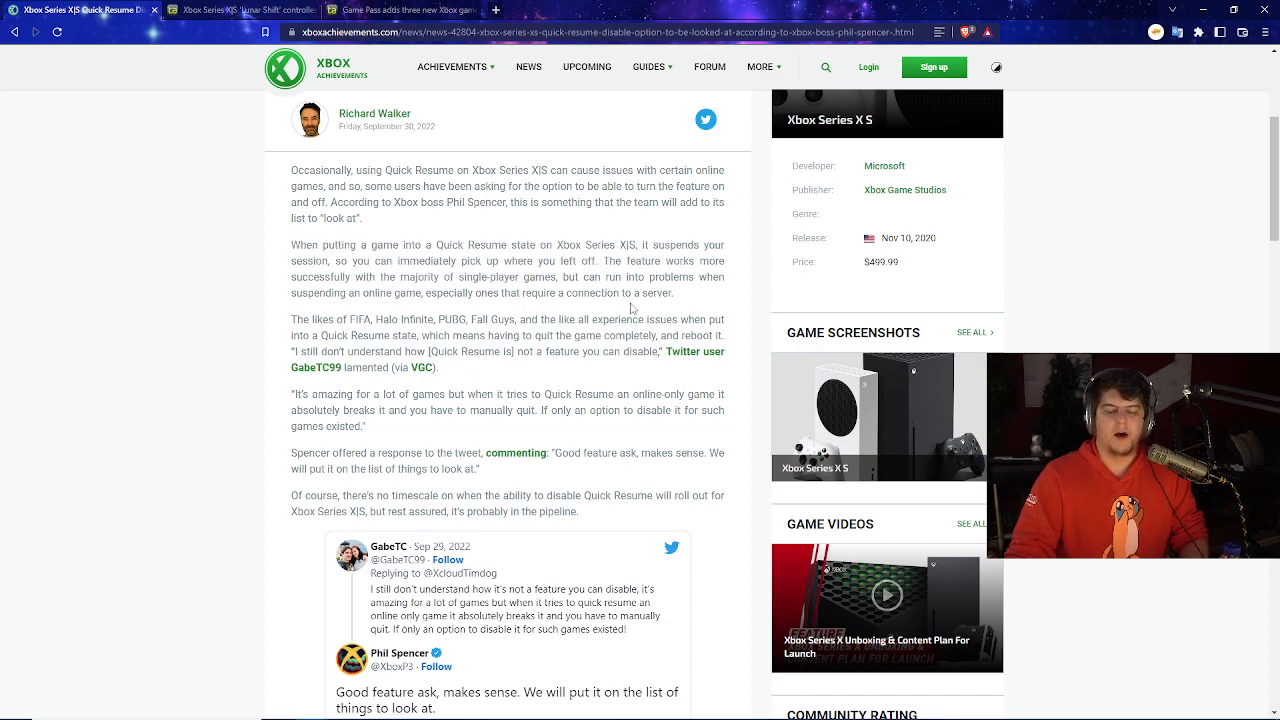
{"action": "scroll", "scroll_direction": "down", "scroll_amount": 3}
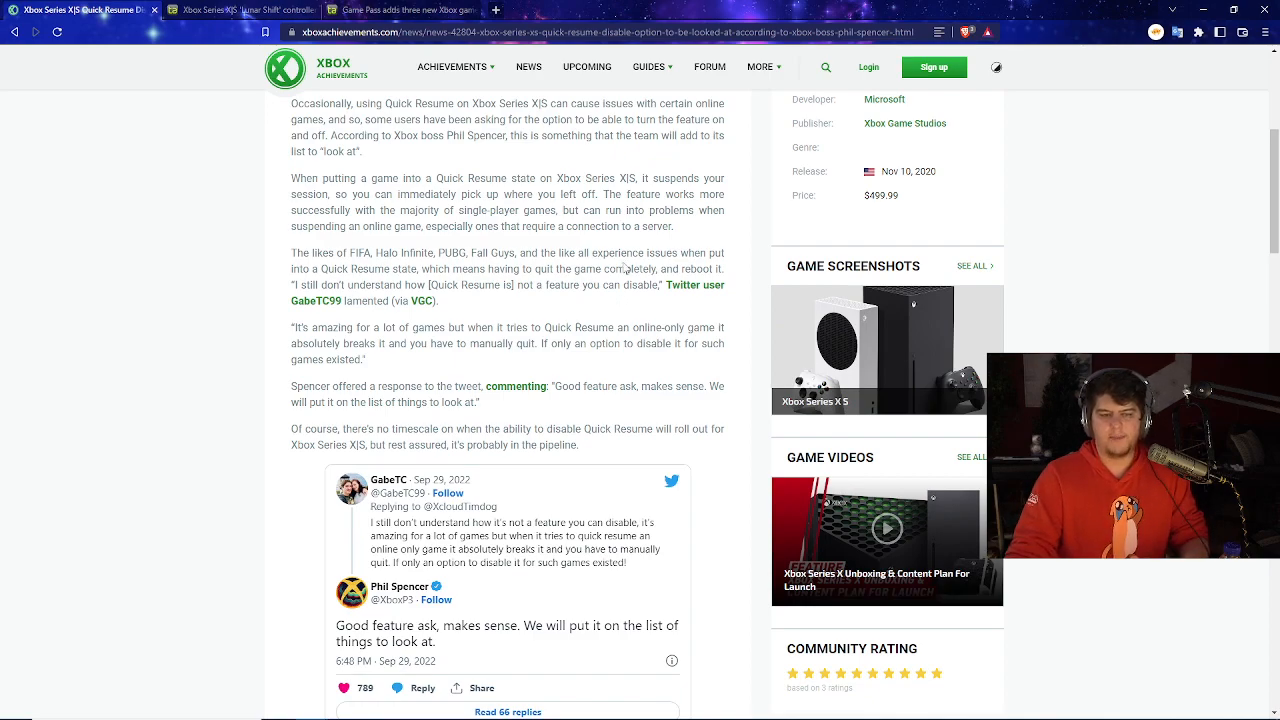
{"action": "left_click_drag", "start_coordinate": [564, 210], "coordinate": [600, 225]}
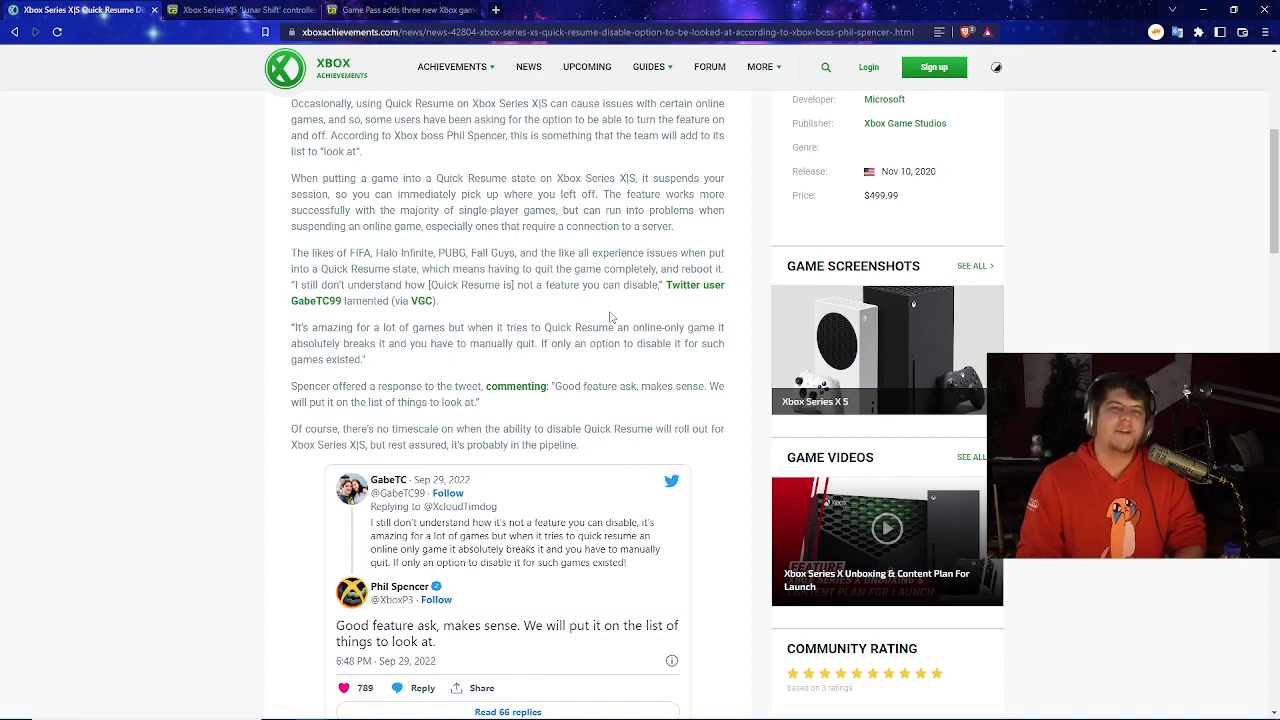
{"action": "scroll", "scroll_direction": "down", "scroll_amount": 3}
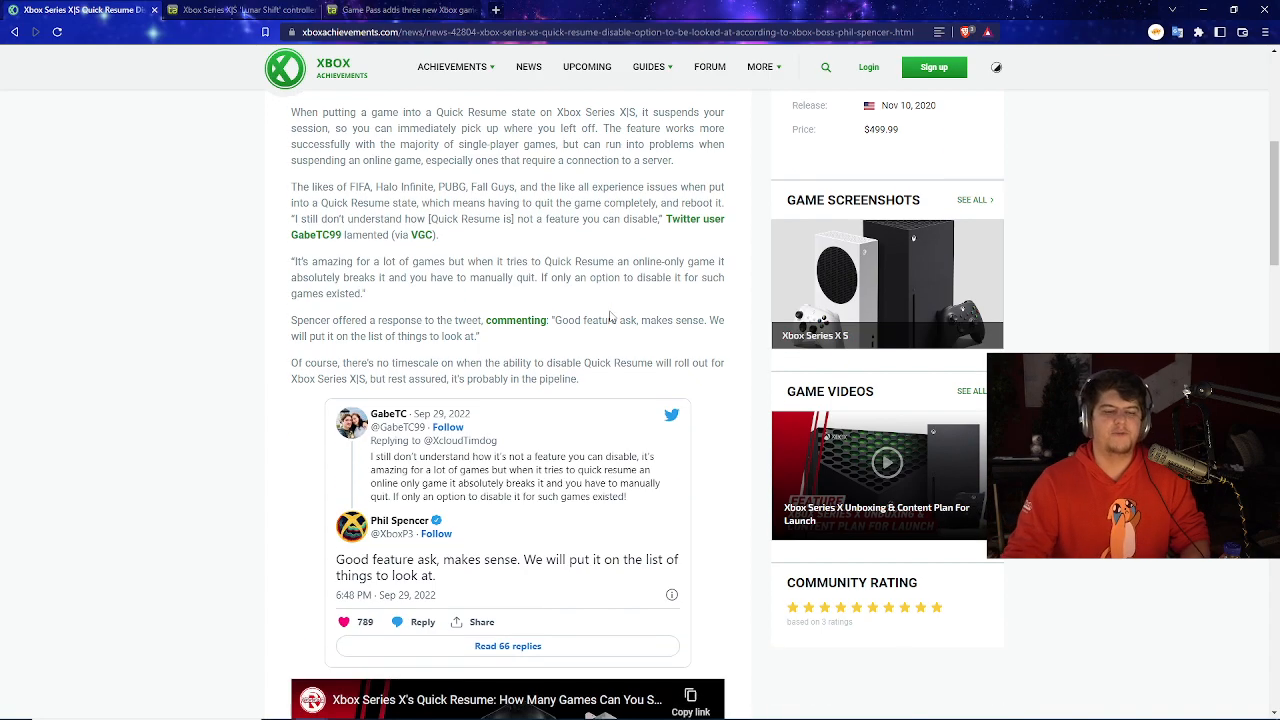
{"action": "scroll", "scroll_direction": "down", "scroll_amount": 3}
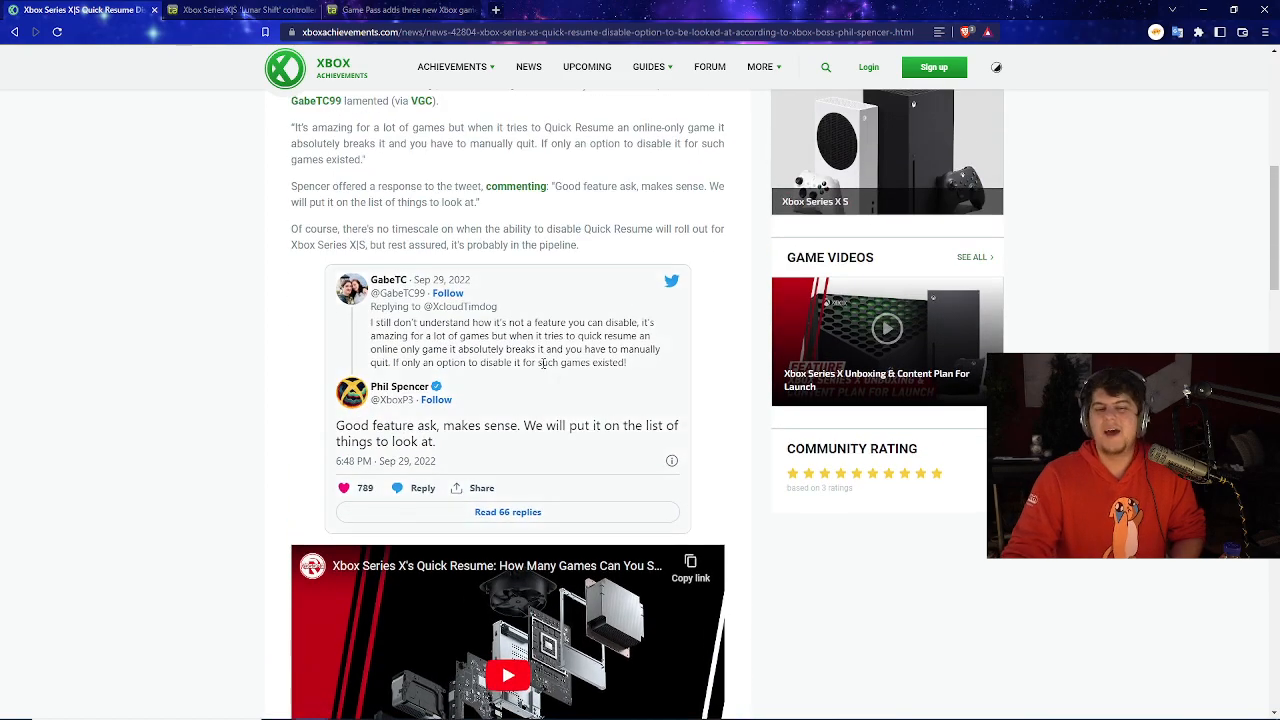
{"action": "scroll", "scroll_direction": "up", "scroll_amount": 3}
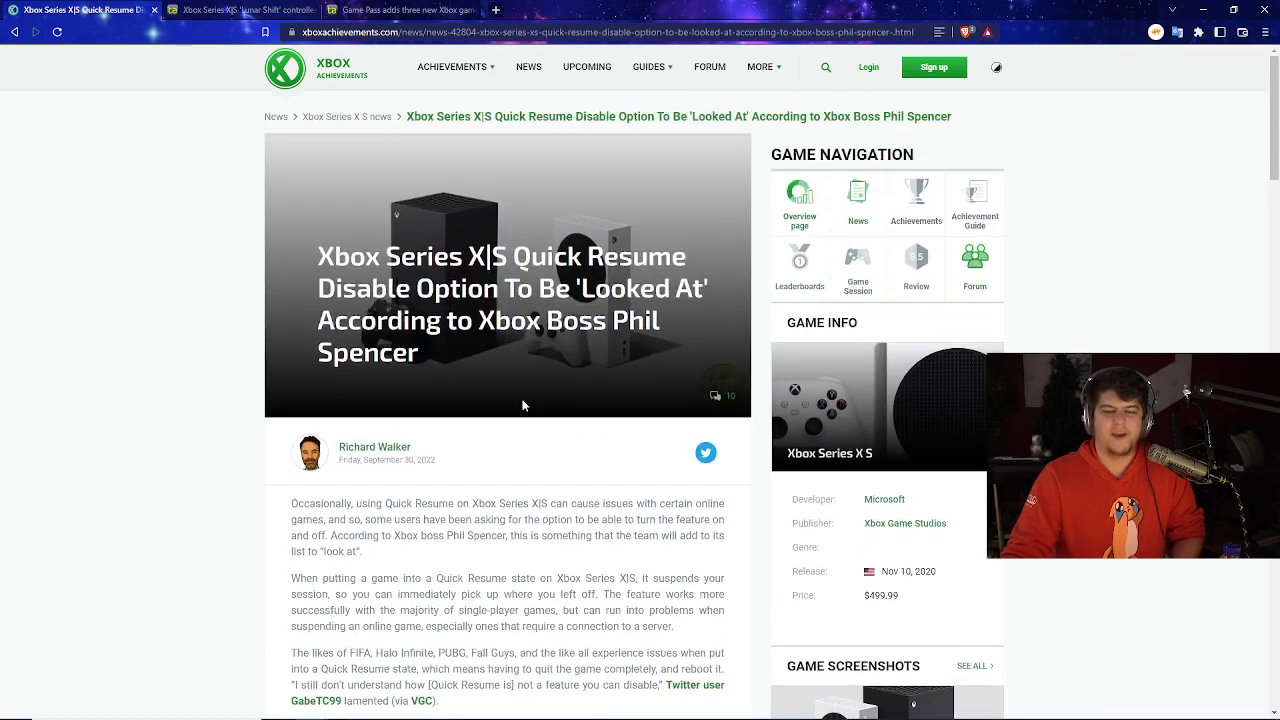
Step: Switch to the Lunar Shift controller tab and scroll down the article
{"action": "left_click", "coordinate": [240, 10]}
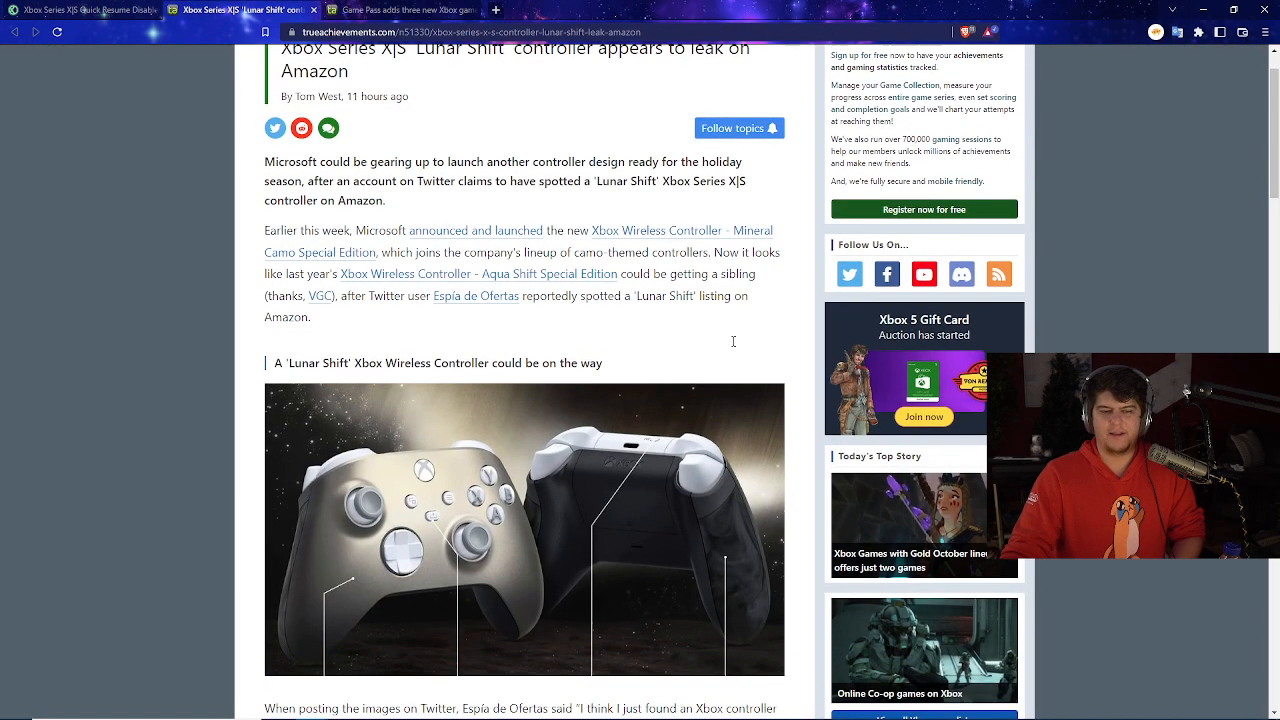
{"action": "scroll", "scroll_direction": "up", "scroll_amount": 3}
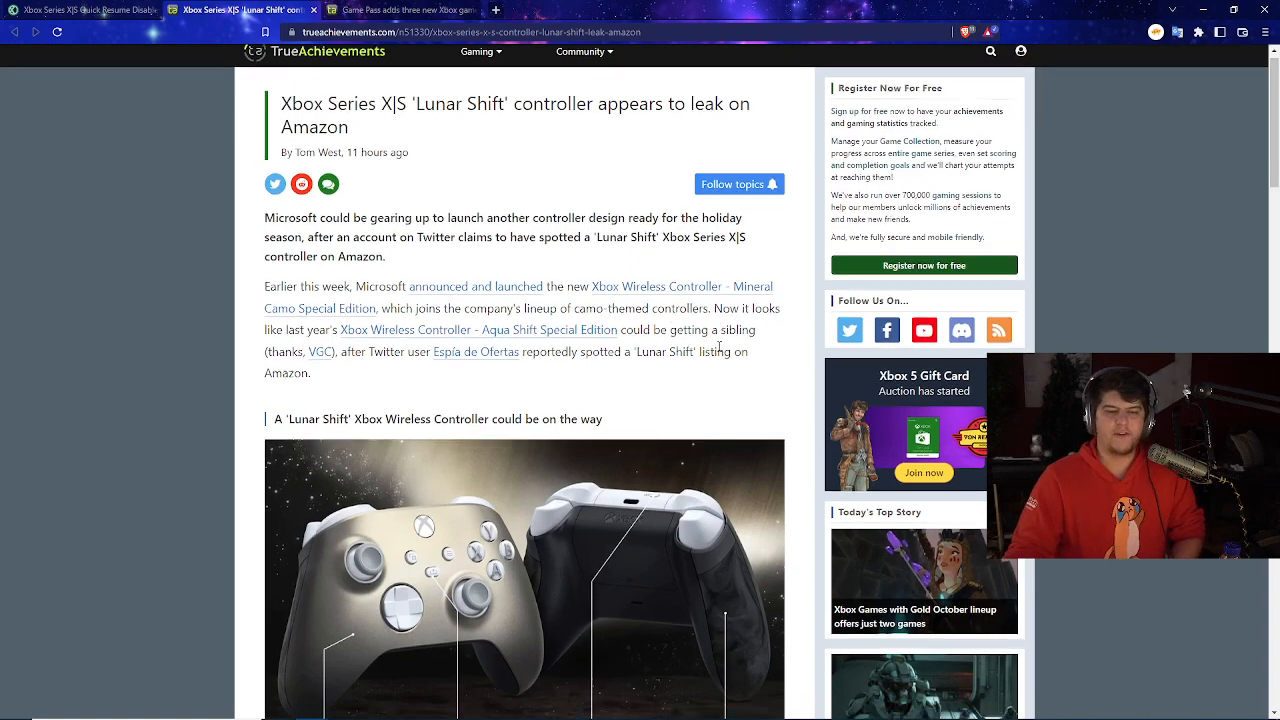
{"action": "scroll", "scroll_direction": "down", "scroll_amount": 3}
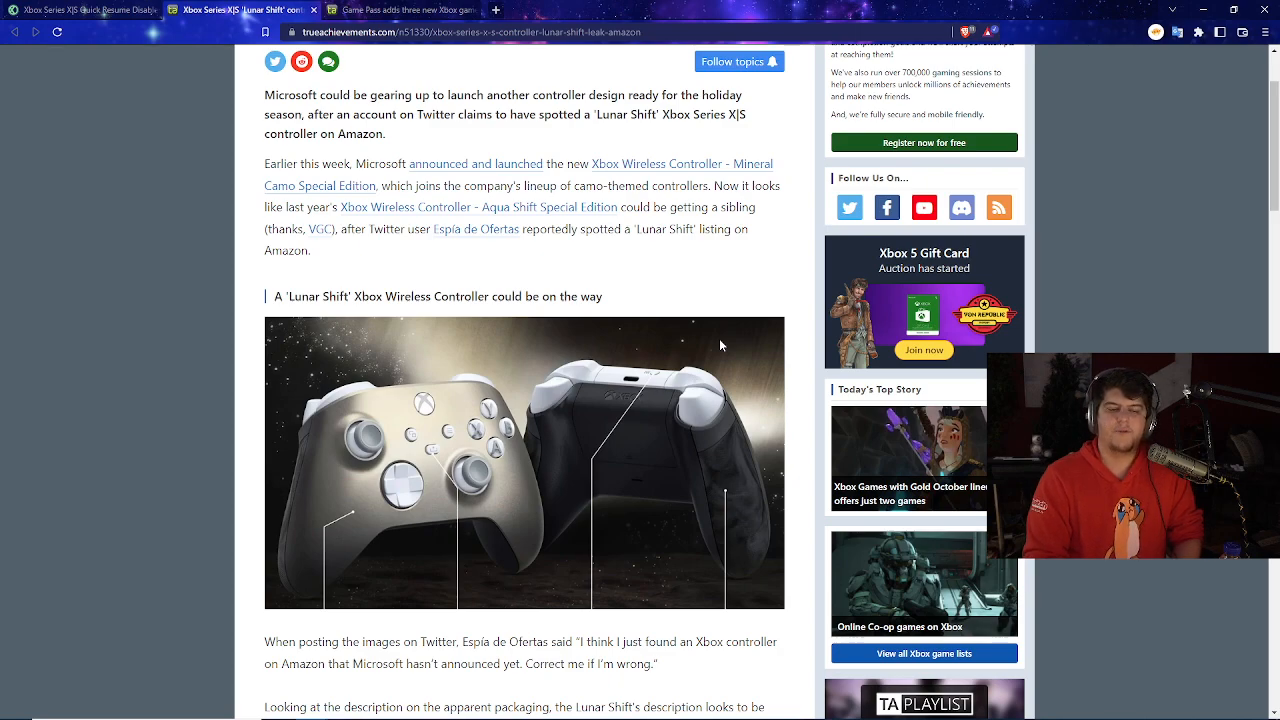
{"action": "scroll", "scroll_direction": "down", "scroll_amount": 3}
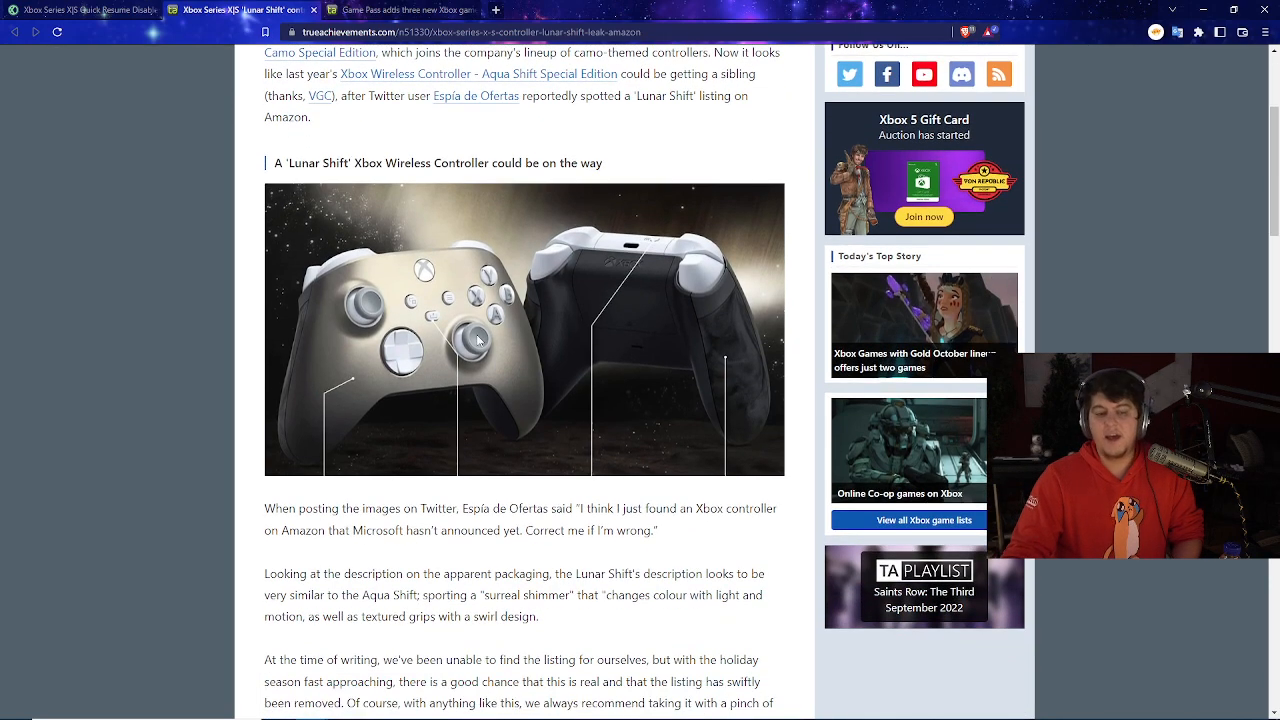
Step: View the Lunar Shift controller photo full size, then read further down the article
{"action": "left_click", "coordinate": [470, 340]}
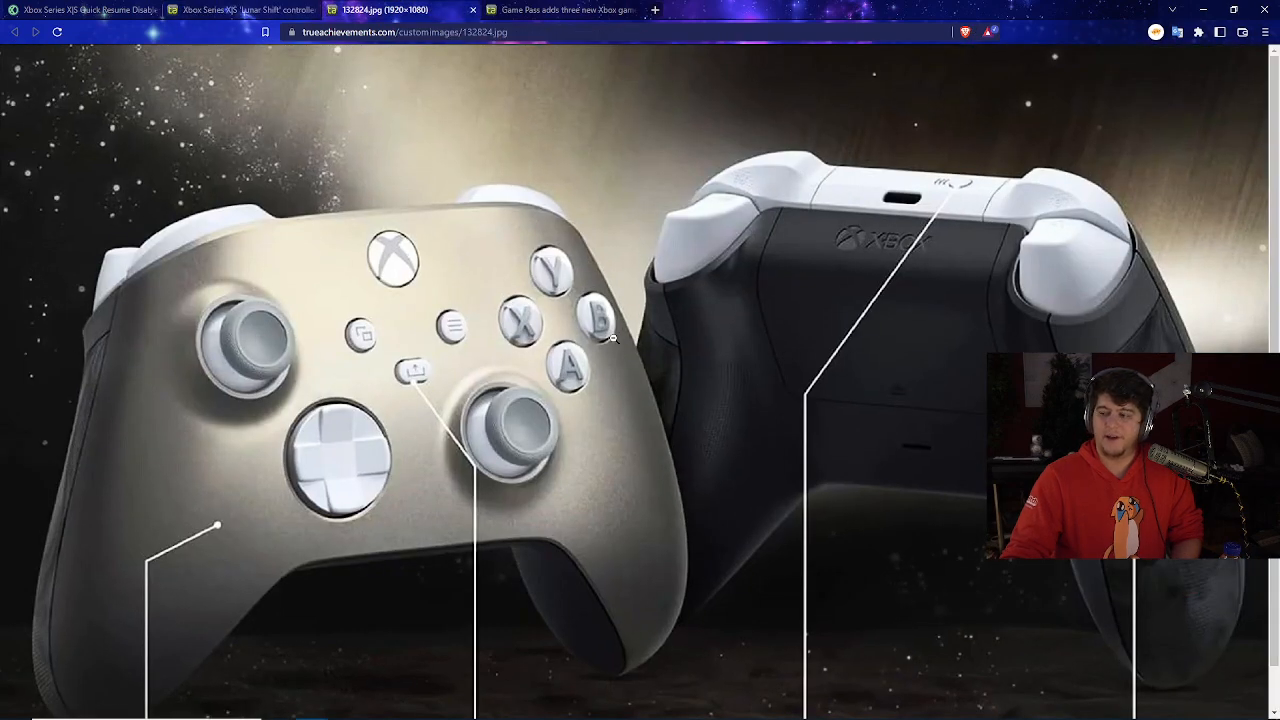
{"action": "left_click", "coordinate": [240, 9]}
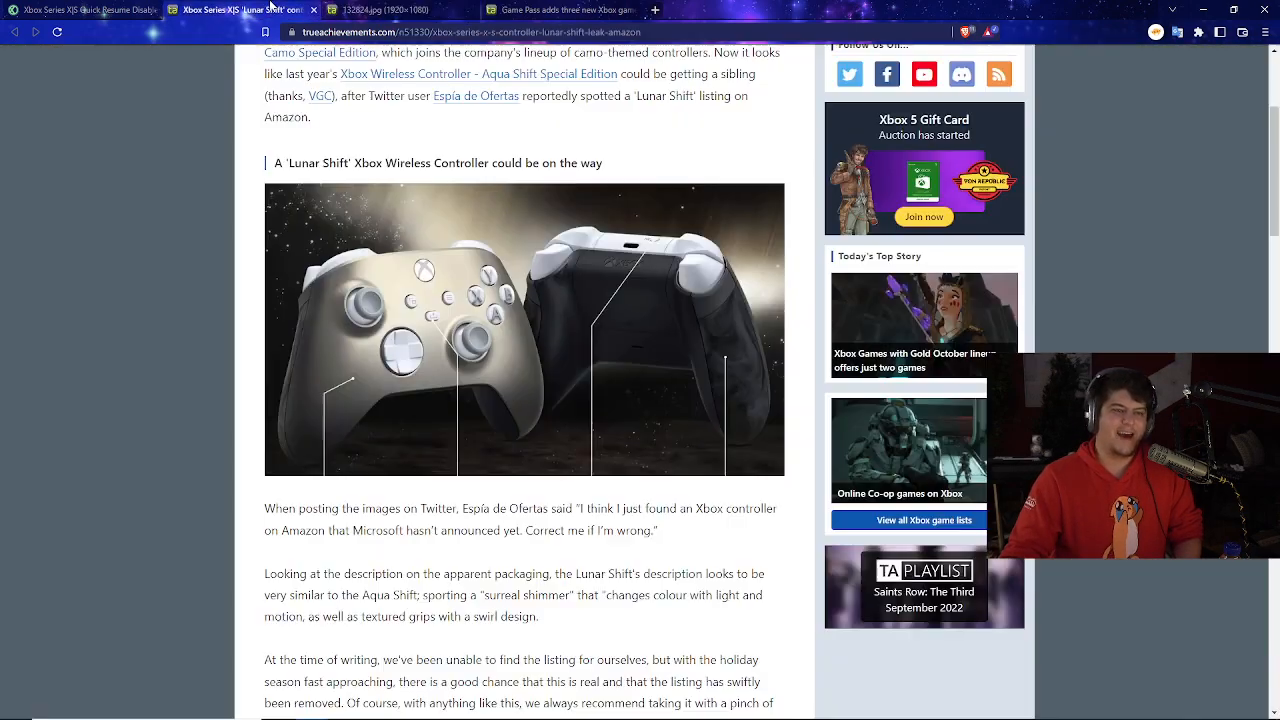
{"action": "scroll", "scroll_direction": "down", "scroll_amount": 3}
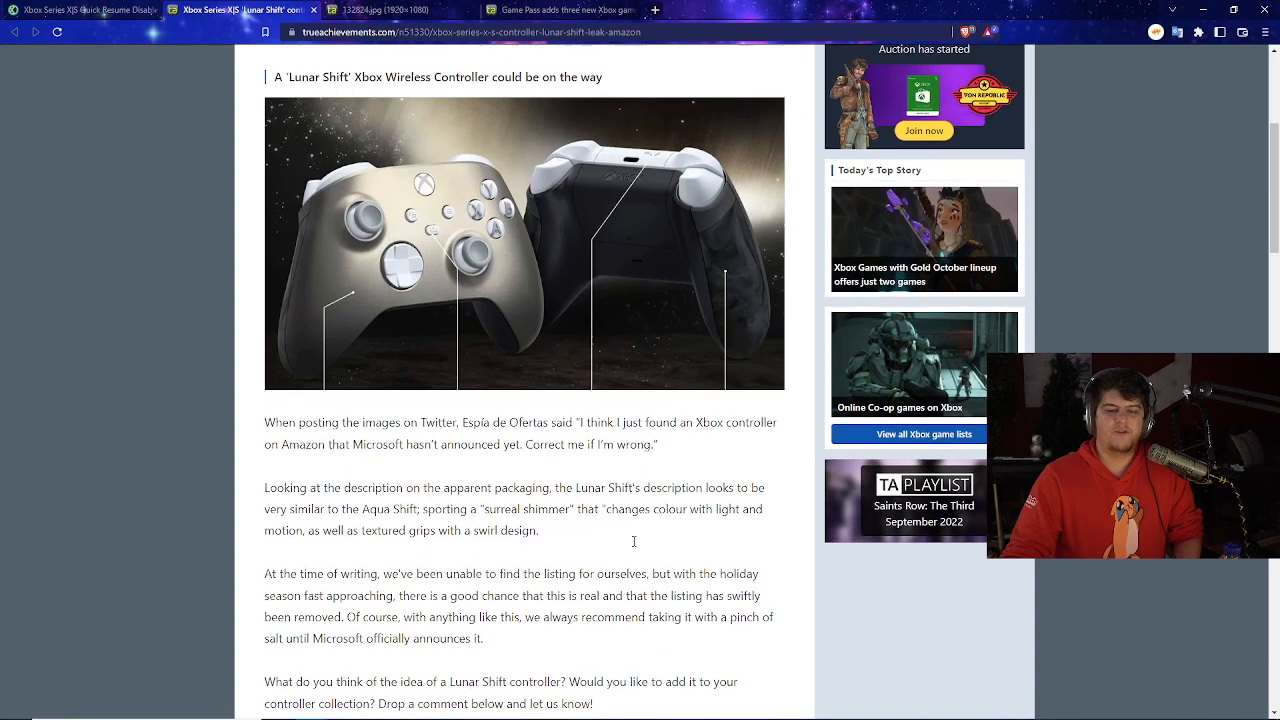
{"action": "scroll", "scroll_direction": "down", "scroll_amount": 3}
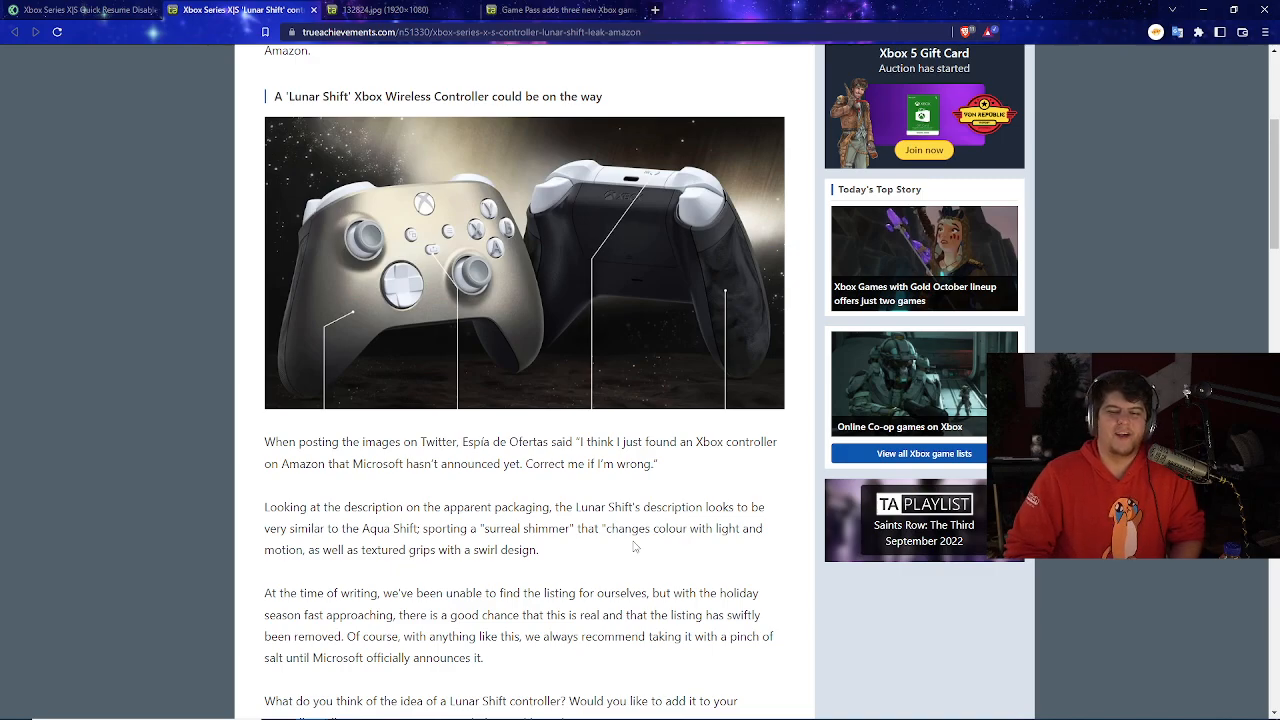
Step: Scroll back to the top and switch to the three new Game Pass games article
{"action": "scroll", "scroll_direction": "up", "scroll_amount": 3}
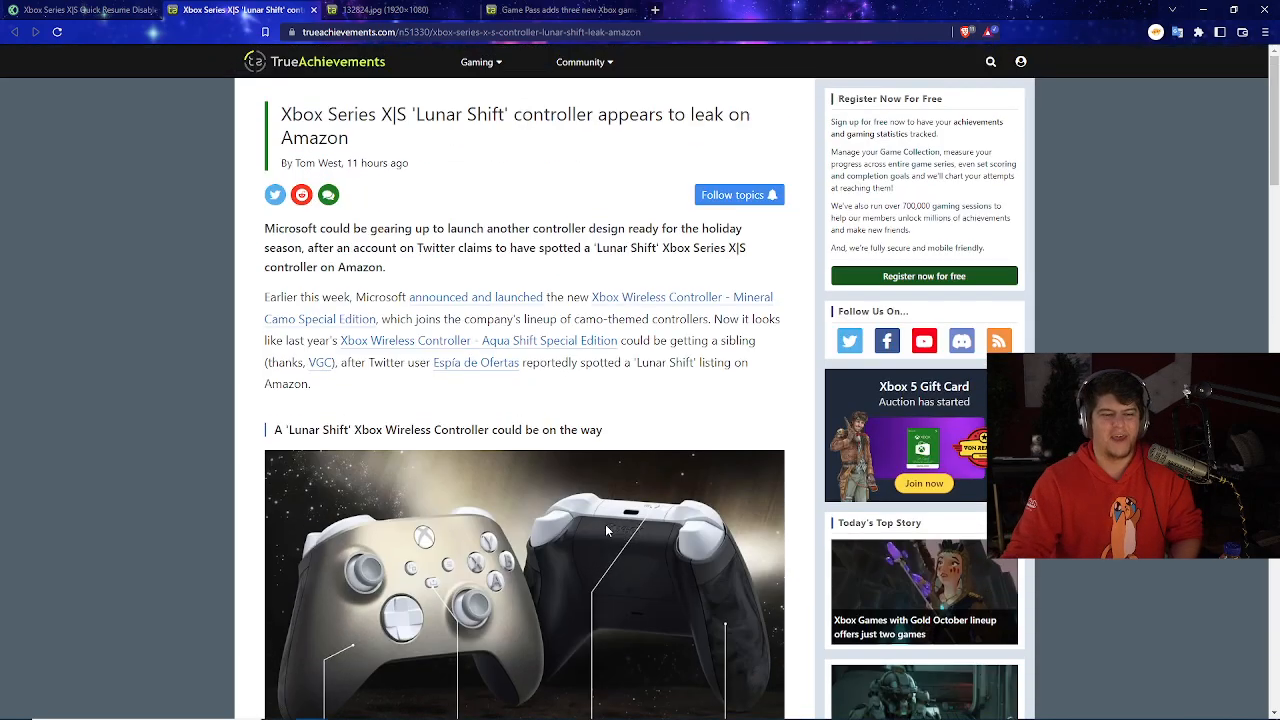
{"action": "scroll", "scroll_direction": "down", "scroll_amount": 3}
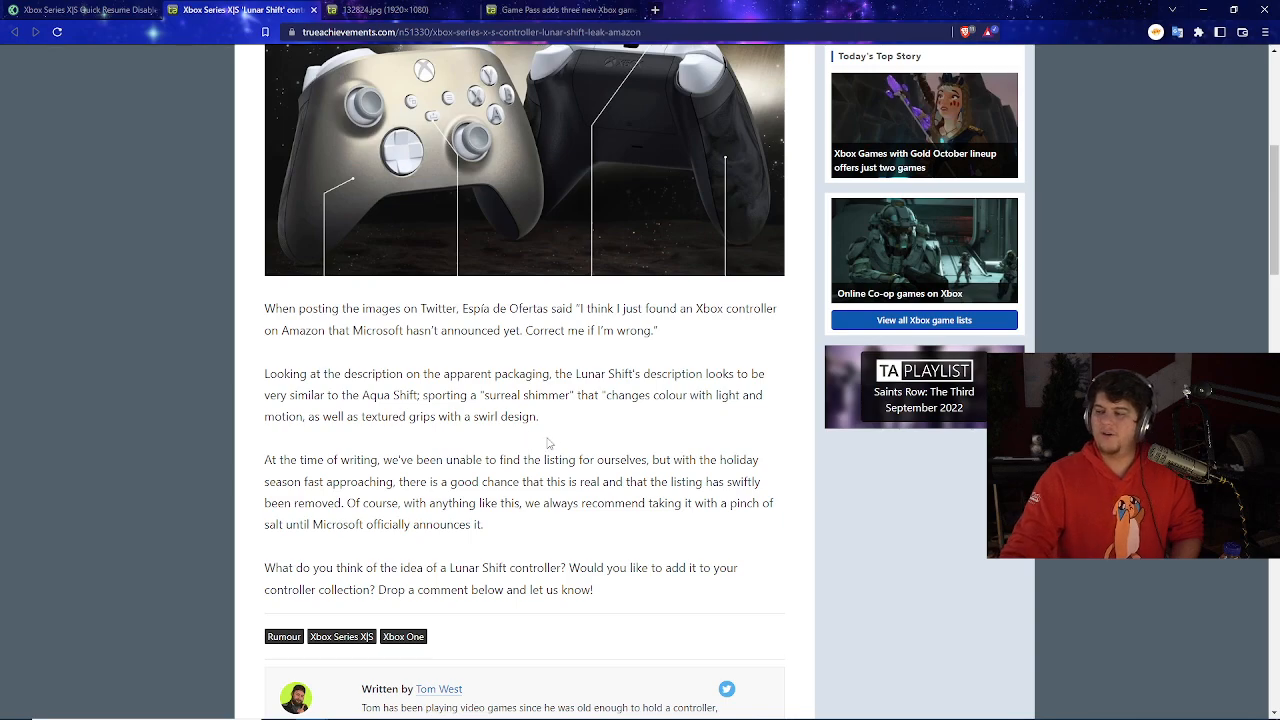
{"action": "scroll", "scroll_direction": "up", "scroll_amount": 3}
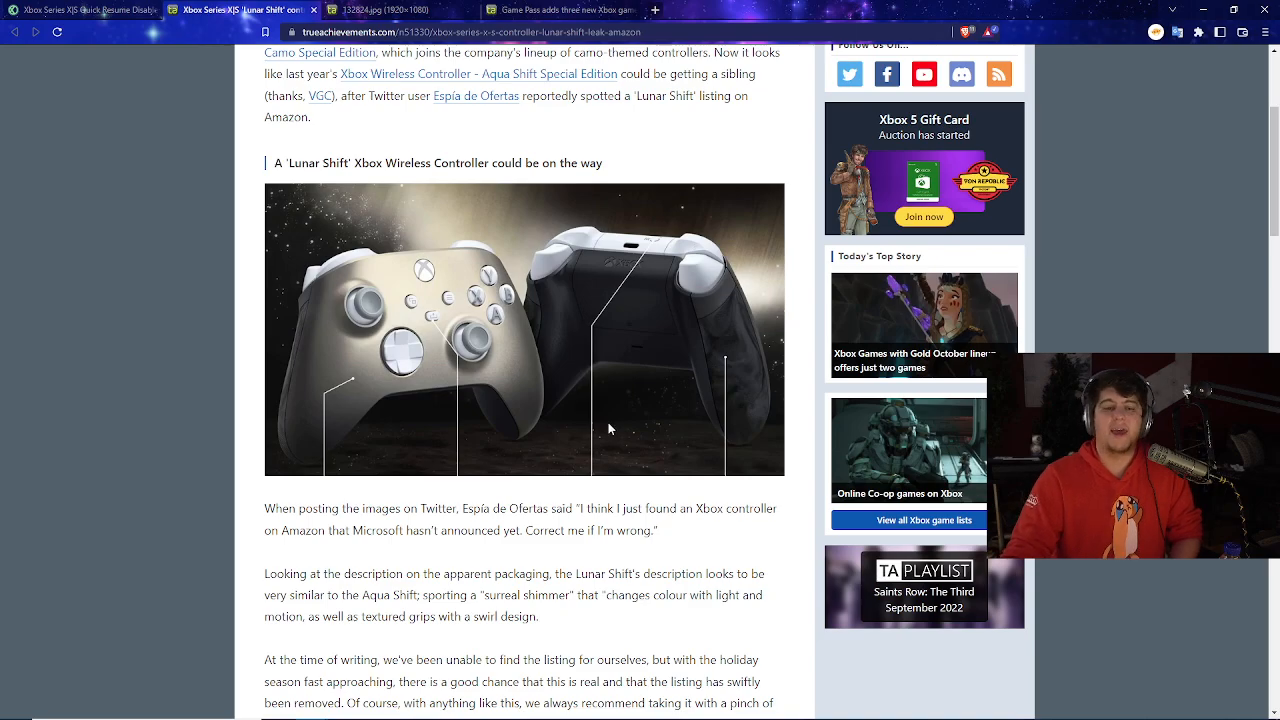
{"action": "scroll", "scroll_direction": "up", "scroll_amount": 3}
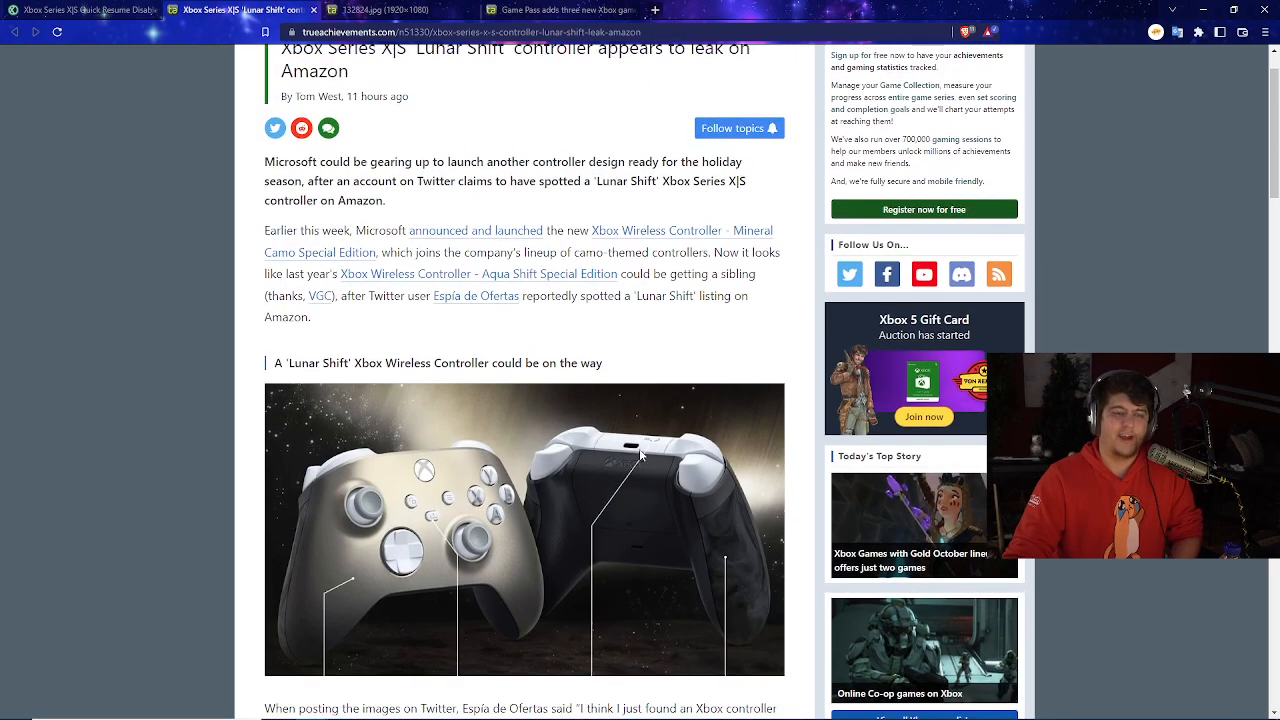
{"action": "left_click", "coordinate": [560, 9]}
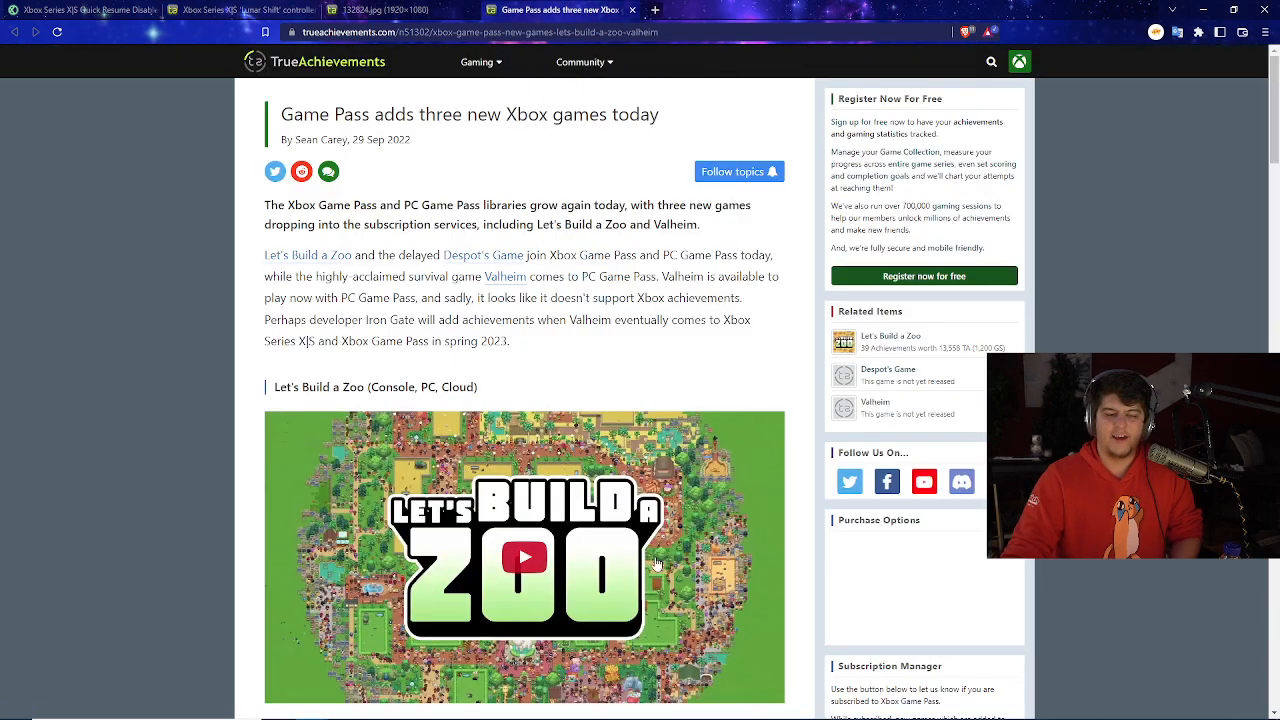
{"action": "mouse_move", "coordinate": [608, 370]}
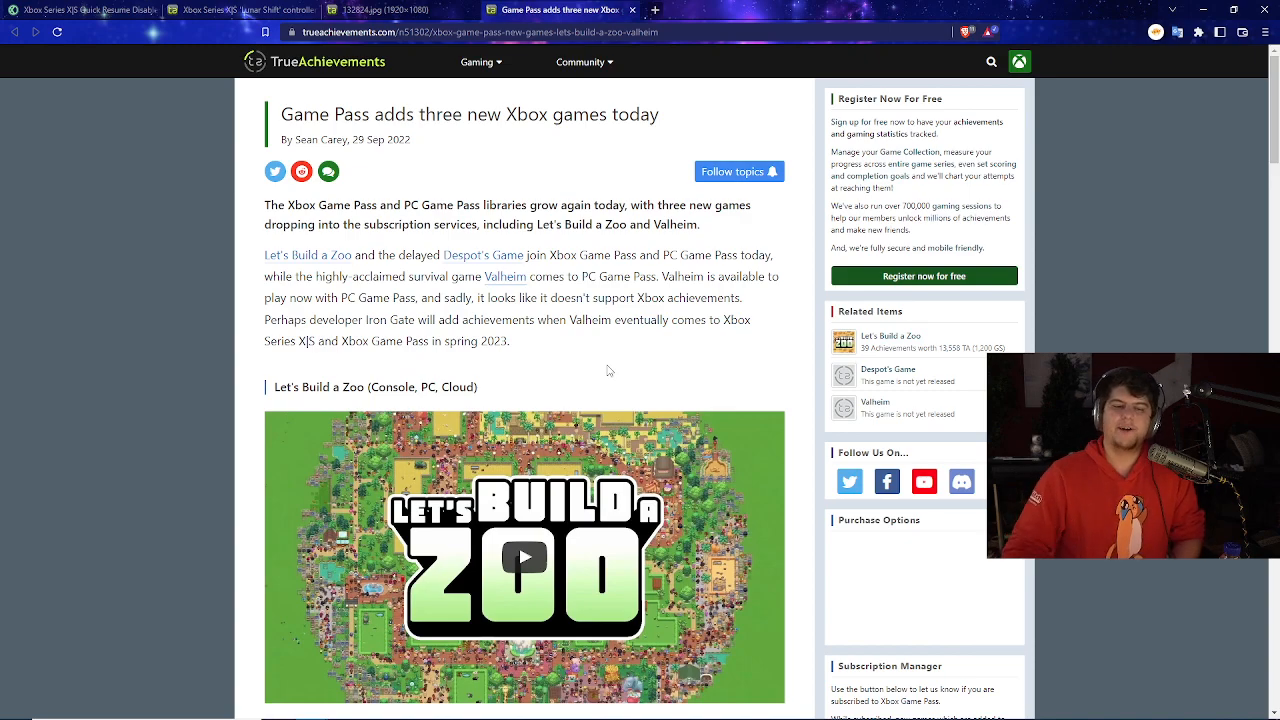
Step: Scroll down the Game Pass article past Let's Build a Zoo to the Despot's Game and Valheim entries
{"action": "scroll", "scroll_direction": "down", "scroll_amount": 3}
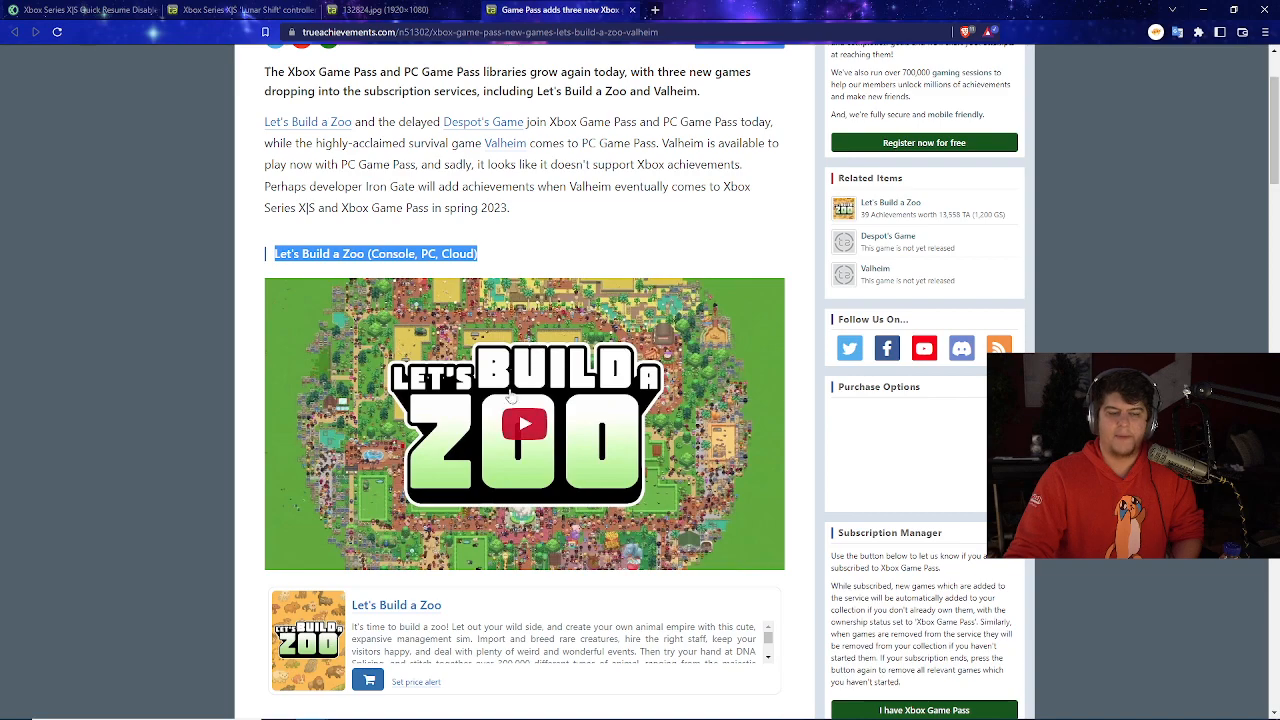
{"action": "mouse_move", "coordinate": [567, 404]}
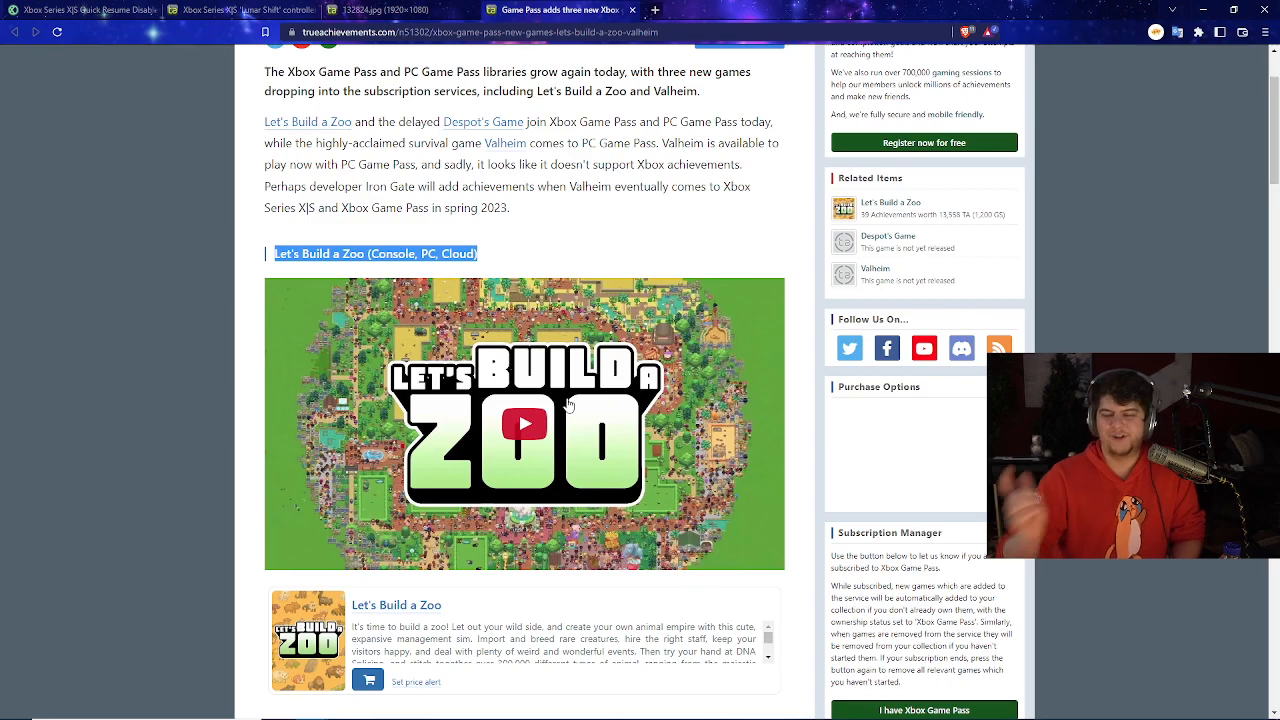
{"action": "scroll", "scroll_direction": "down", "scroll_amount": 3}
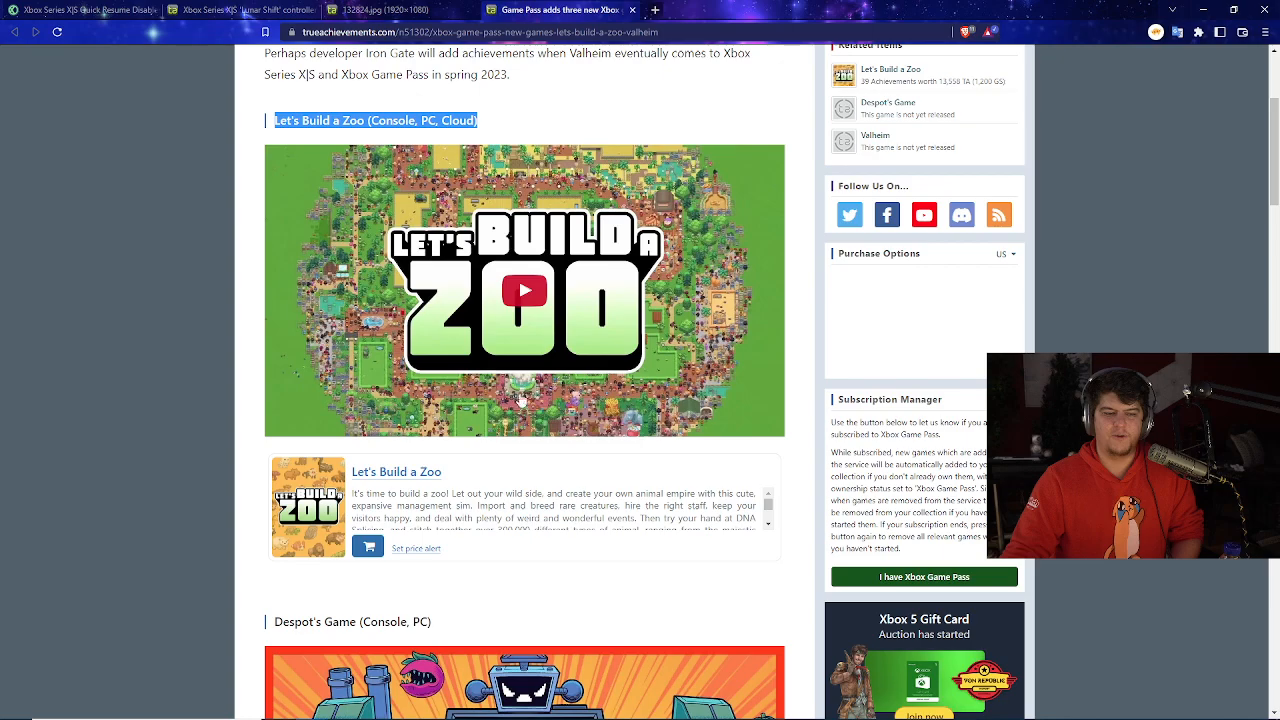
{"action": "scroll", "scroll_direction": "down", "scroll_amount": 3}
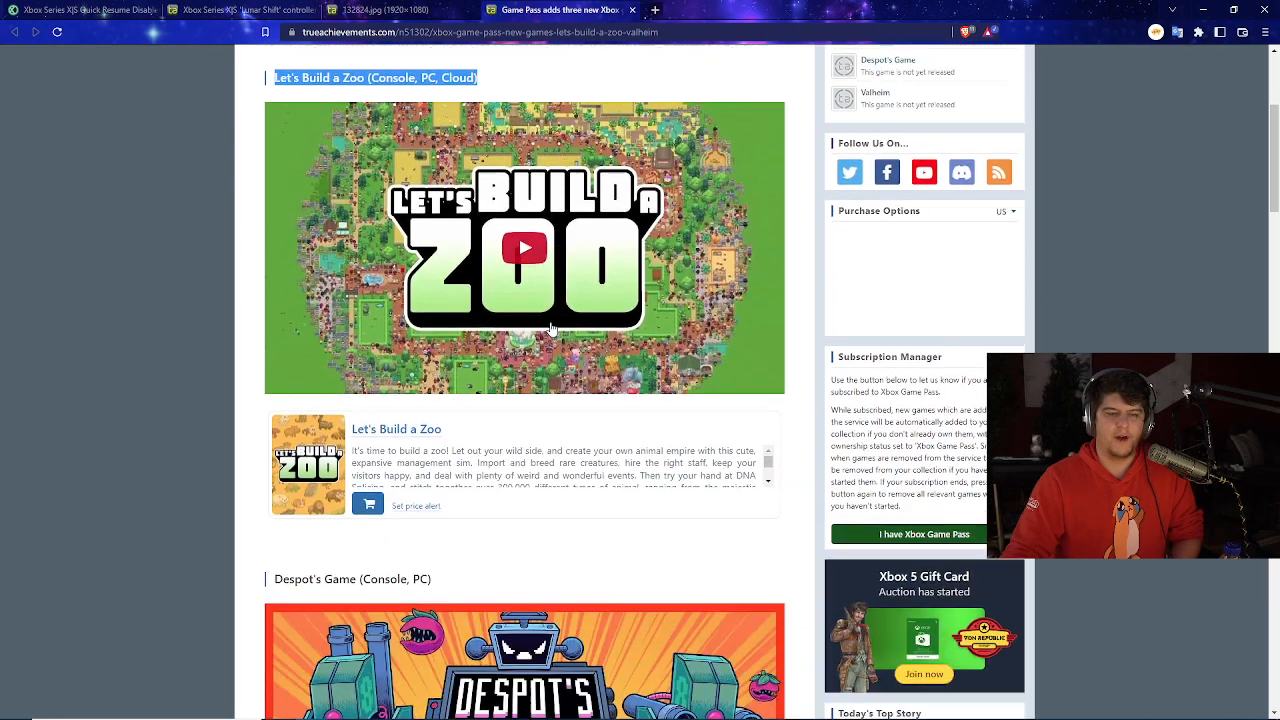
{"action": "scroll", "scroll_direction": "down", "scroll_amount": 3}
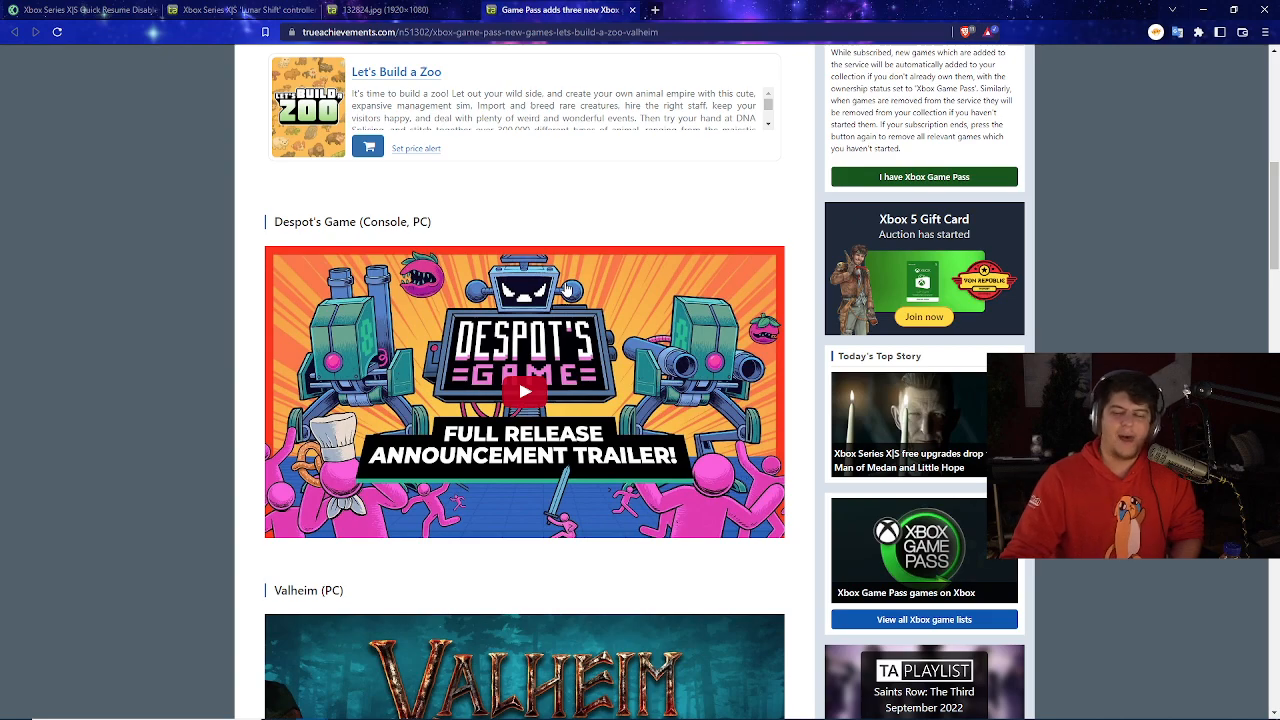
{"action": "mouse_move", "coordinate": [402, 413]}
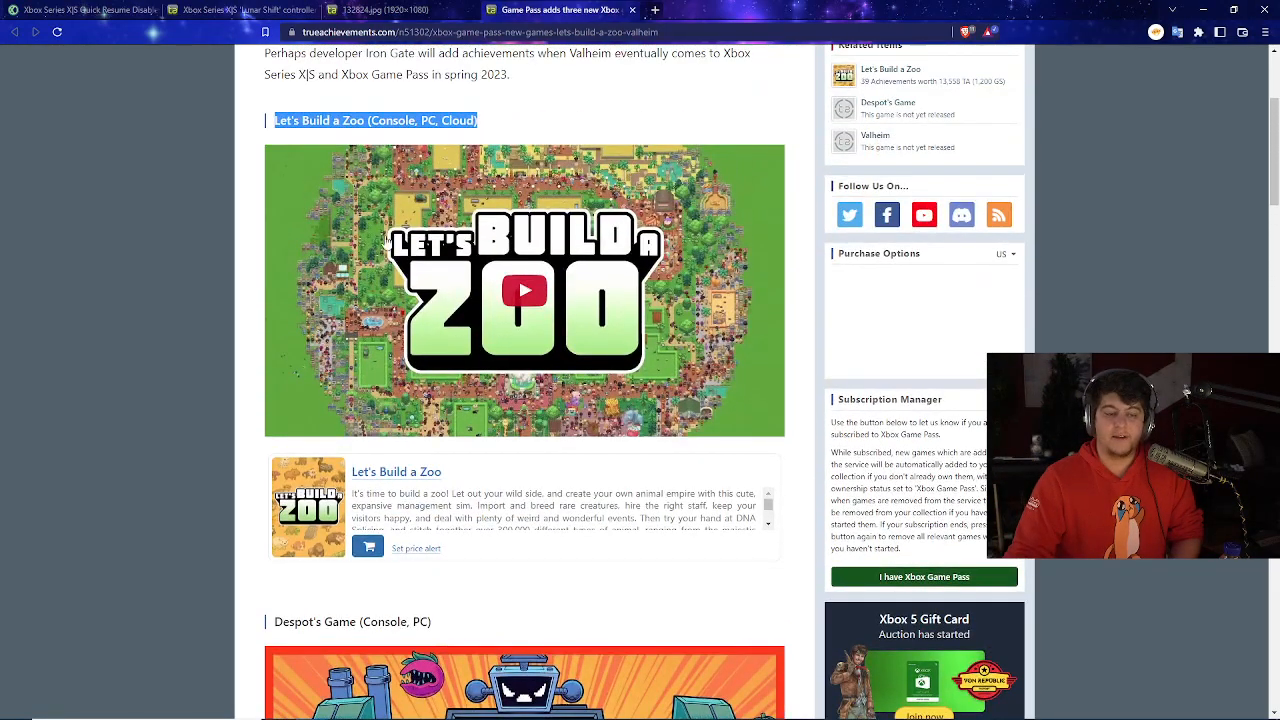
Step: Read the Valheim entry, then pass through the Quick Resume tab back to Lunar Shift
{"action": "scroll", "scroll_direction": "down", "scroll_amount": 3}
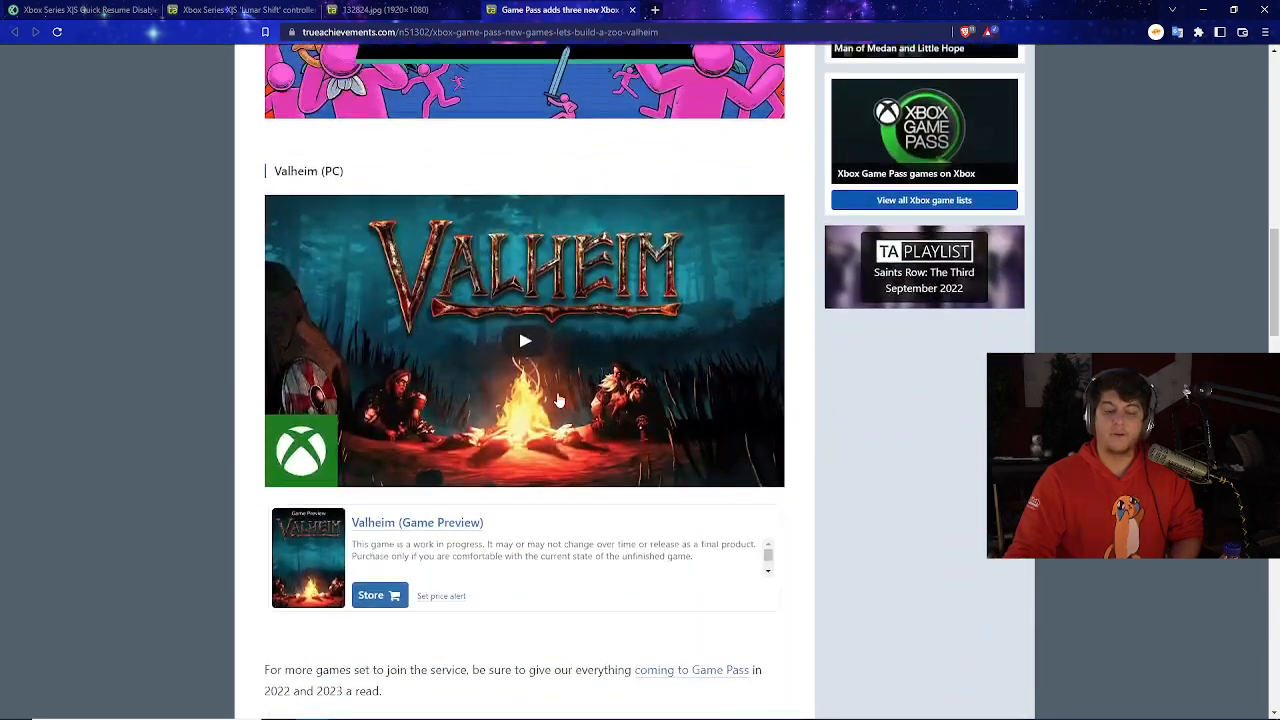
{"action": "scroll", "scroll_direction": "down", "scroll_amount": 3}
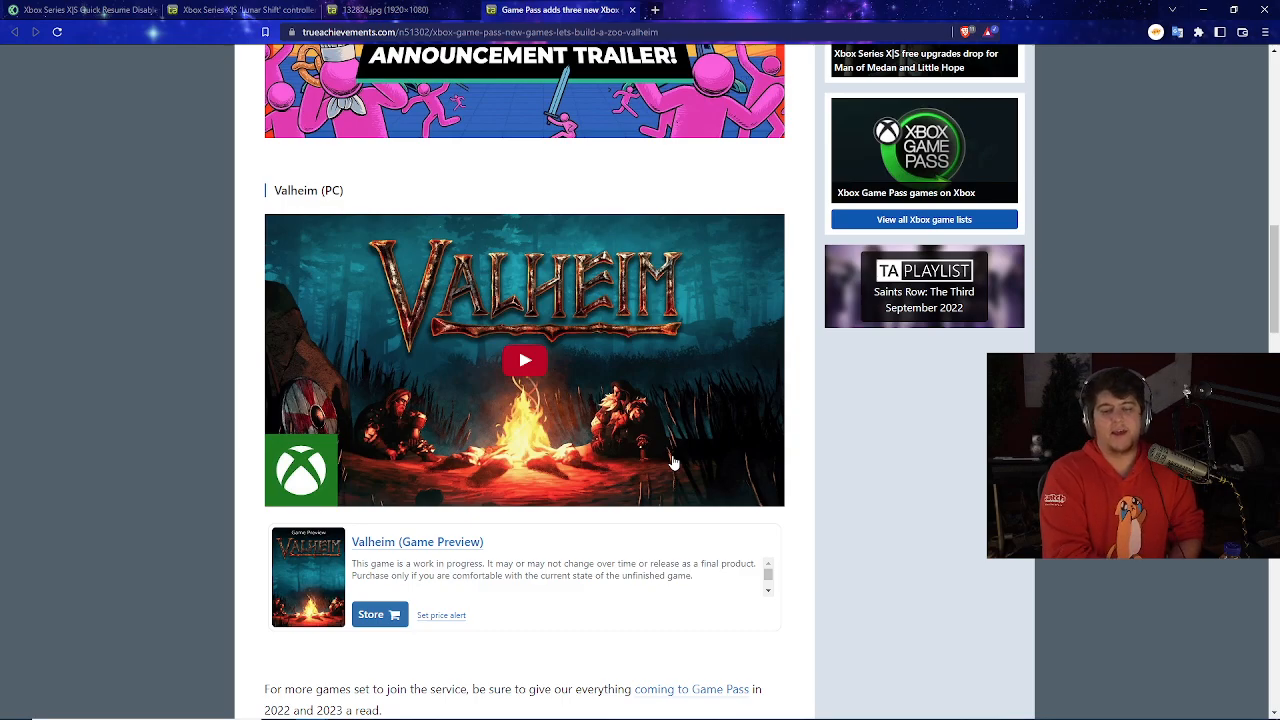
{"action": "scroll", "scroll_direction": "up", "scroll_amount": 3}
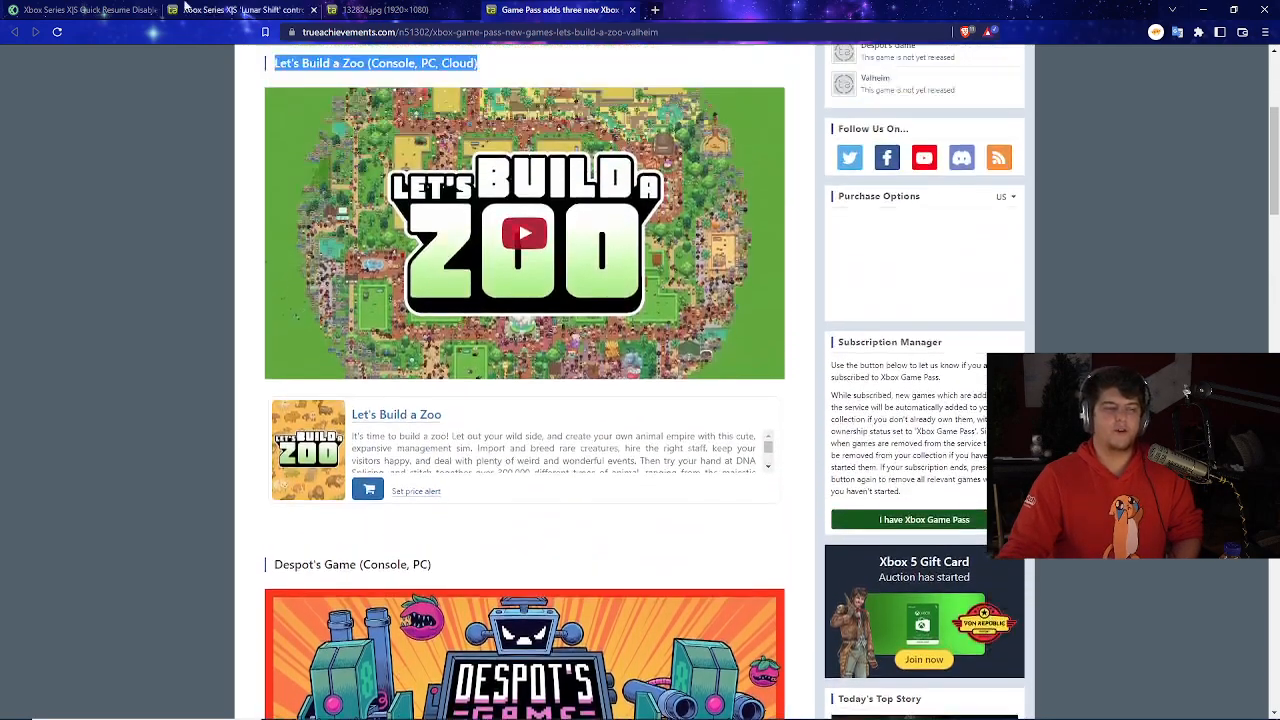
{"action": "left_click", "coordinate": [75, 10]}
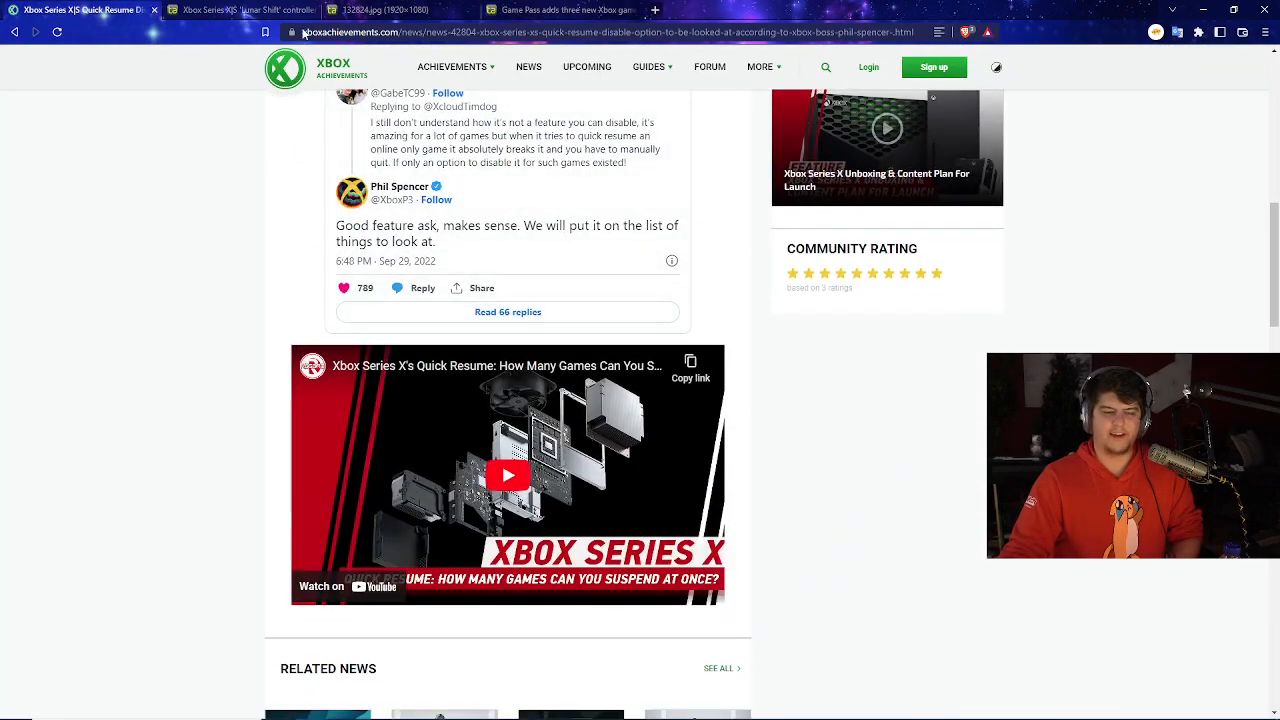
{"action": "left_click", "coordinate": [240, 10]}
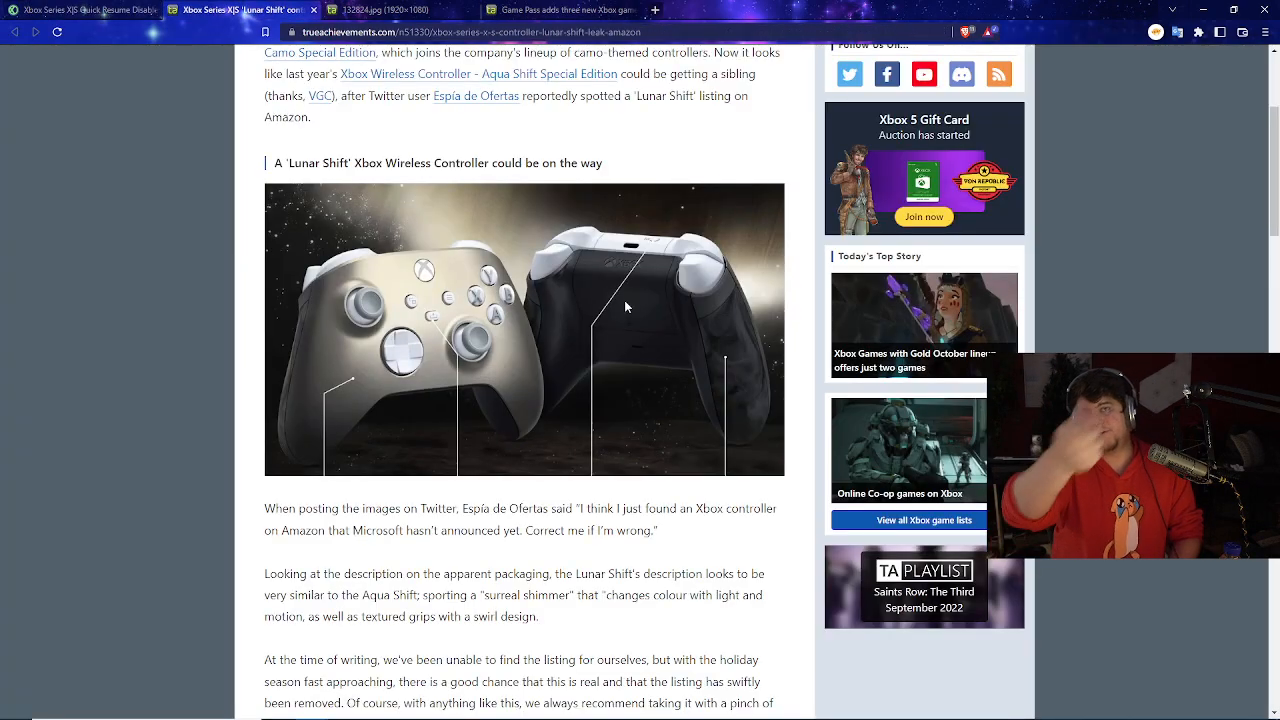